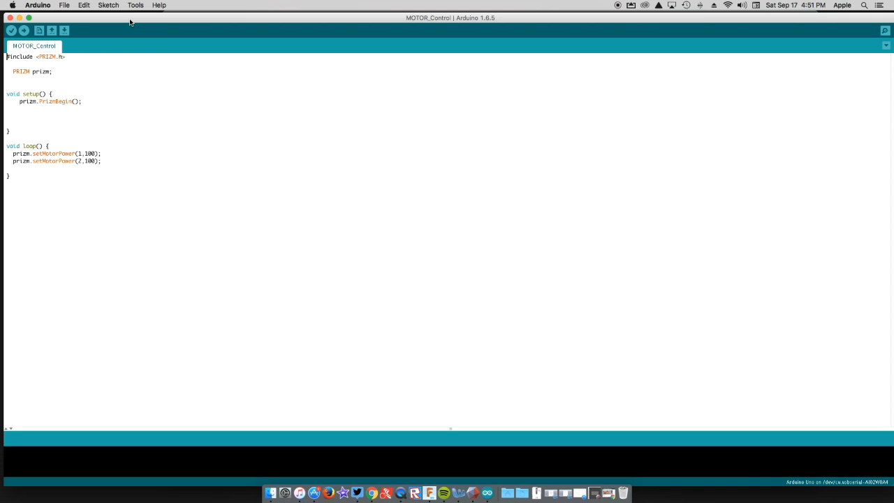
mouse_move(348, 481)
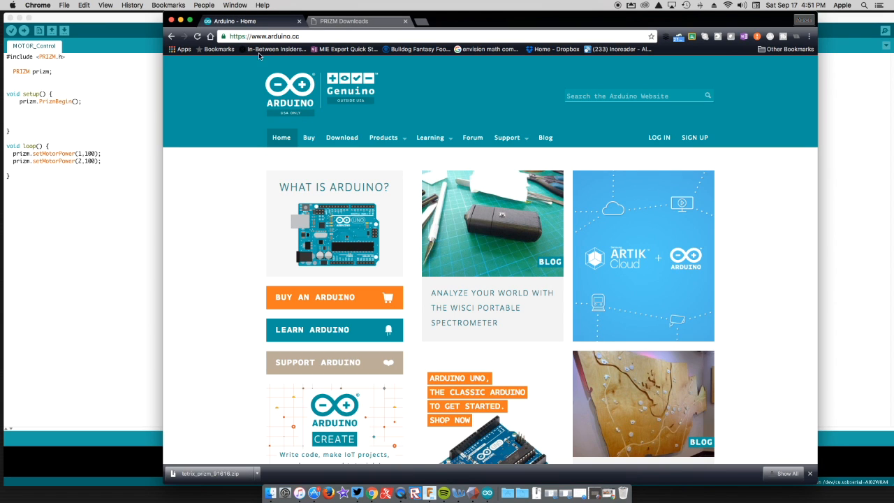
mouse_move(384, 33)
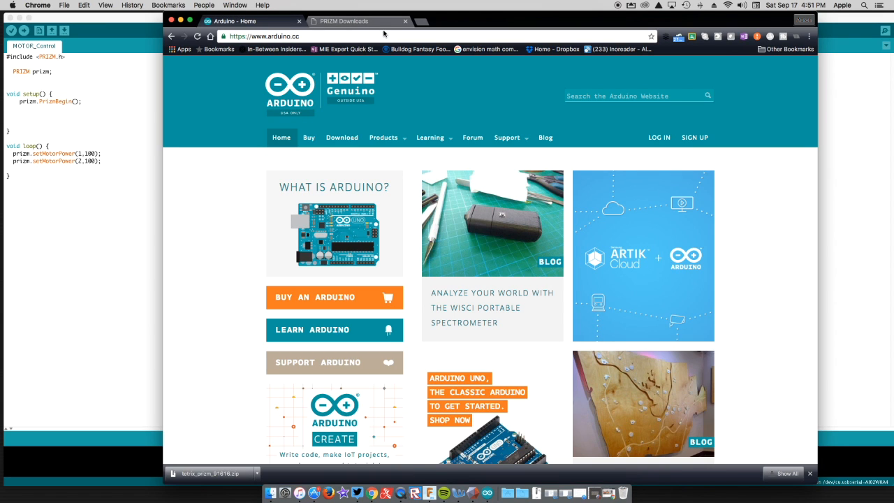
- Go to arduino.cc's Download page, then to the TETRIX PRIZM Downloads page
click(314, 36)
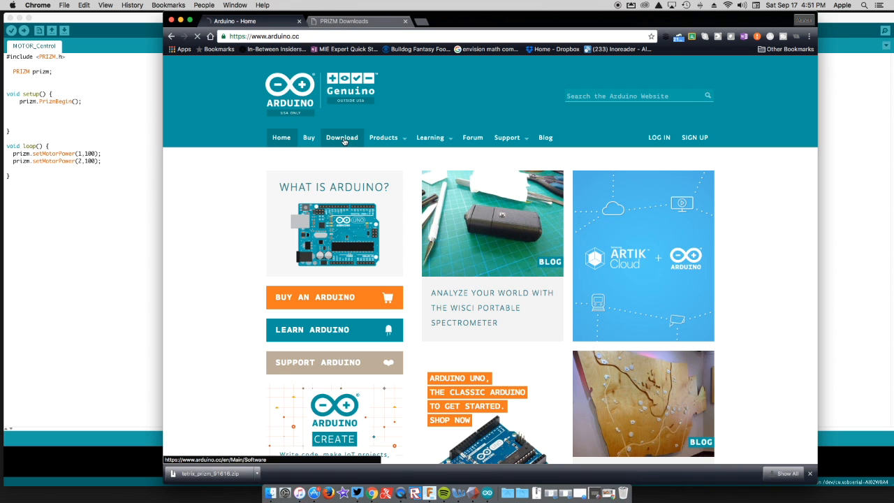
click(341, 137)
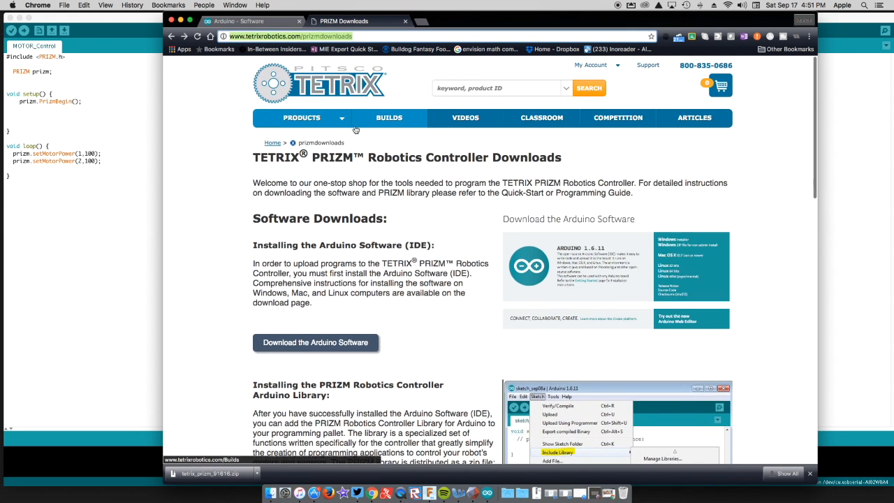
scroll(down, 3)
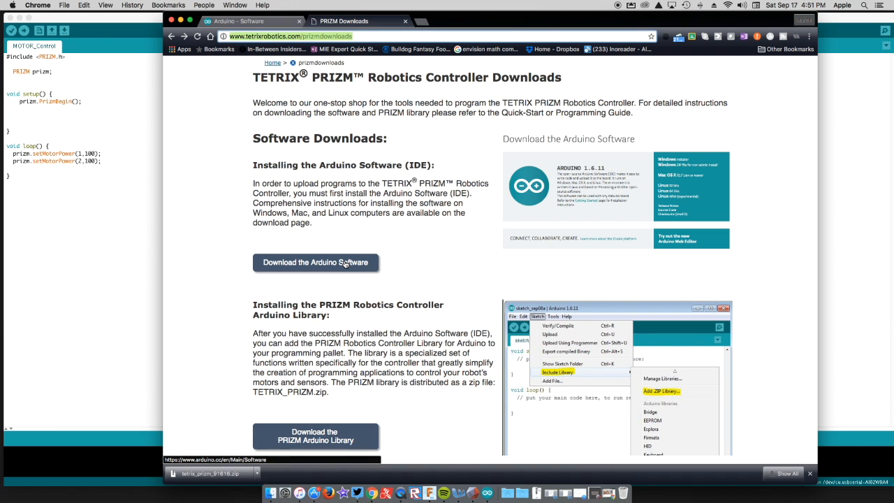
scroll(down, 3)
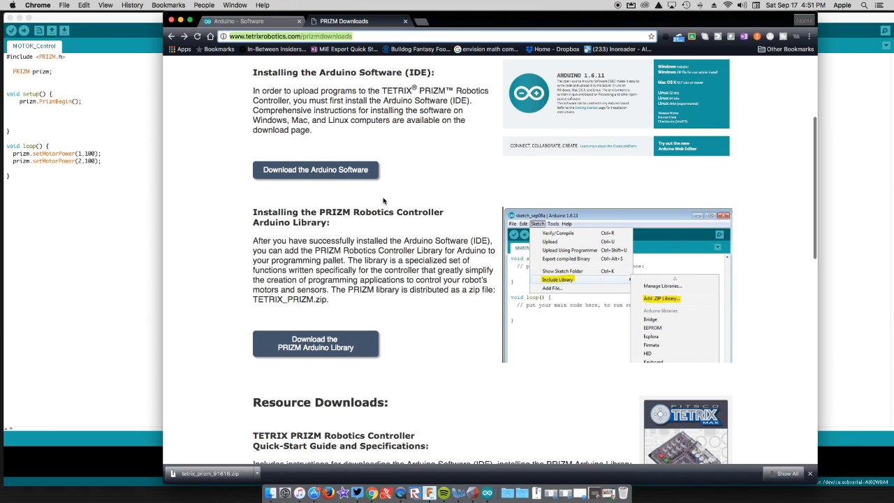
mouse_move(316, 165)
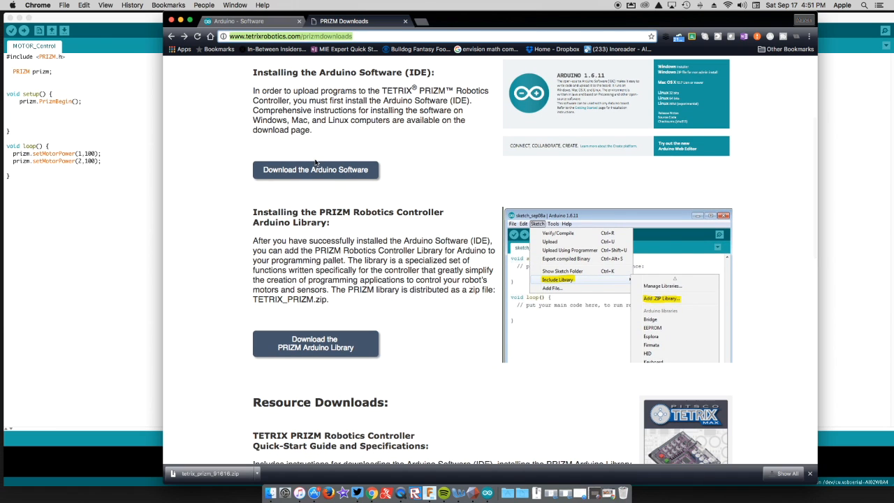
scroll(down, 3)
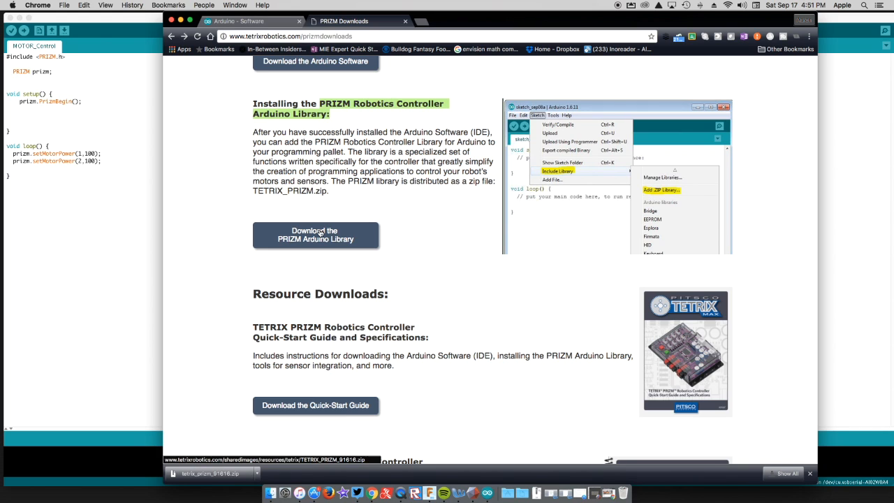
mouse_move(437, 255)
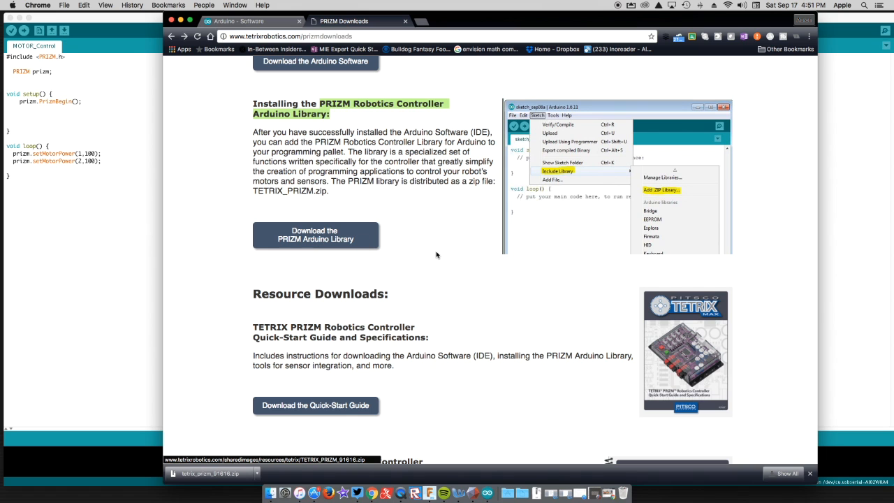
scroll(down, 3)
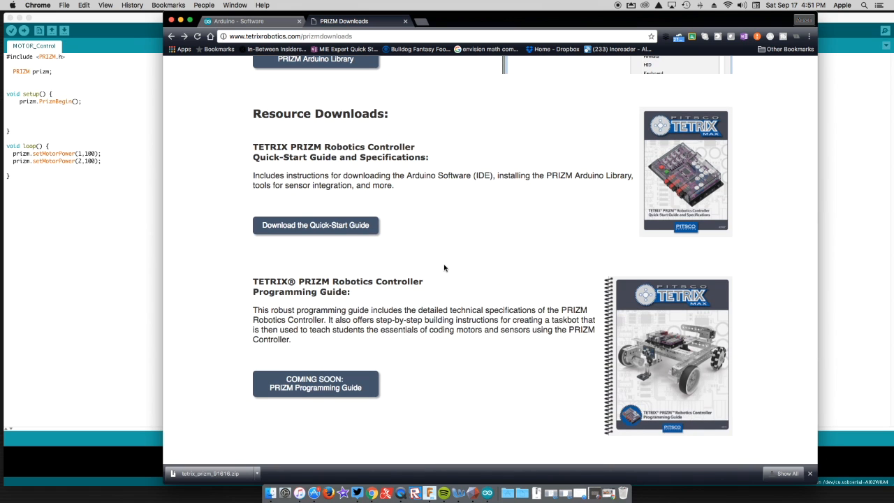
mouse_move(353, 232)
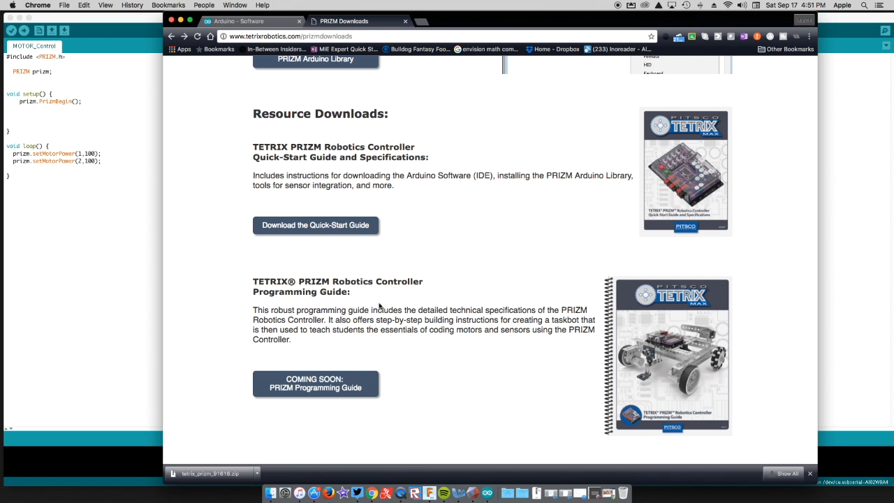
mouse_move(423, 367)
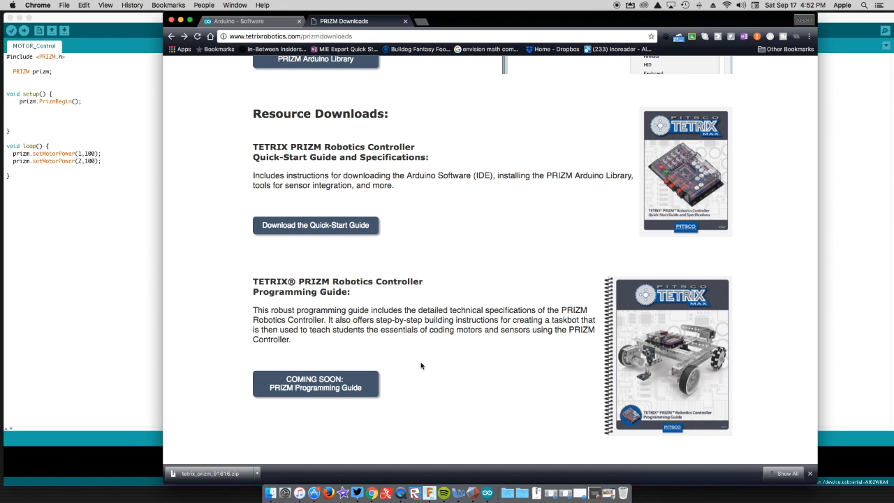
mouse_move(428, 361)
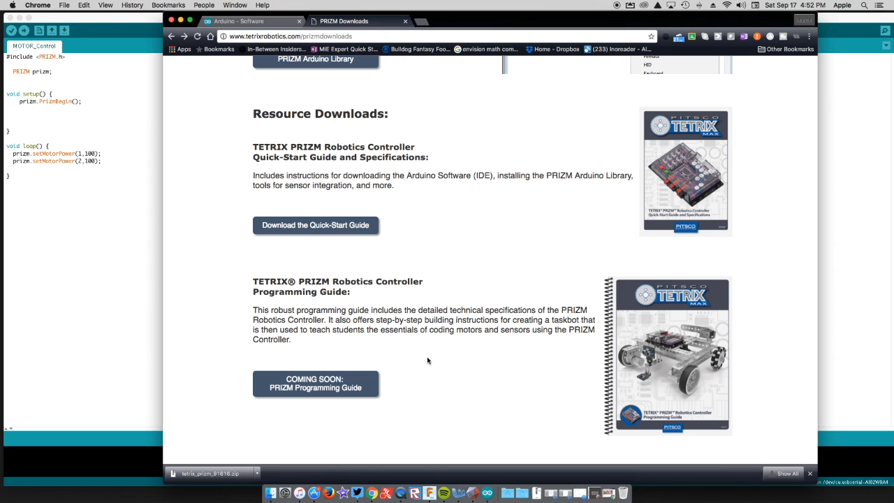
mouse_move(433, 361)
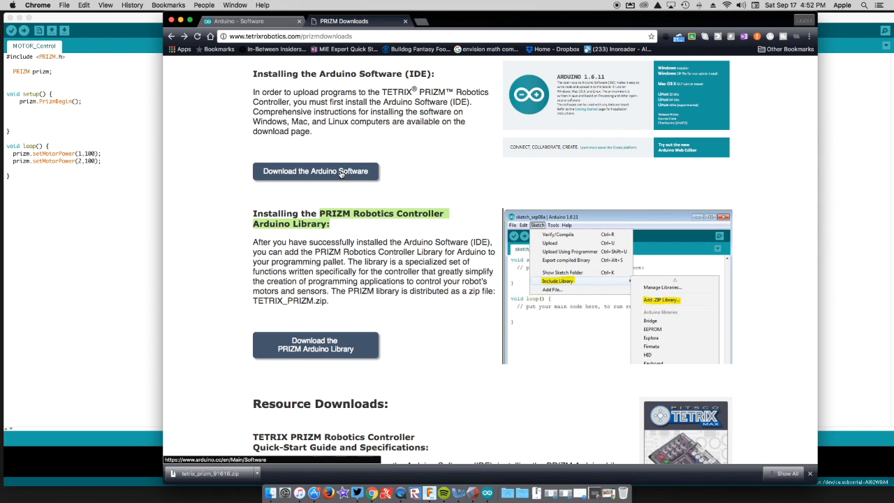
mouse_move(138, 40)
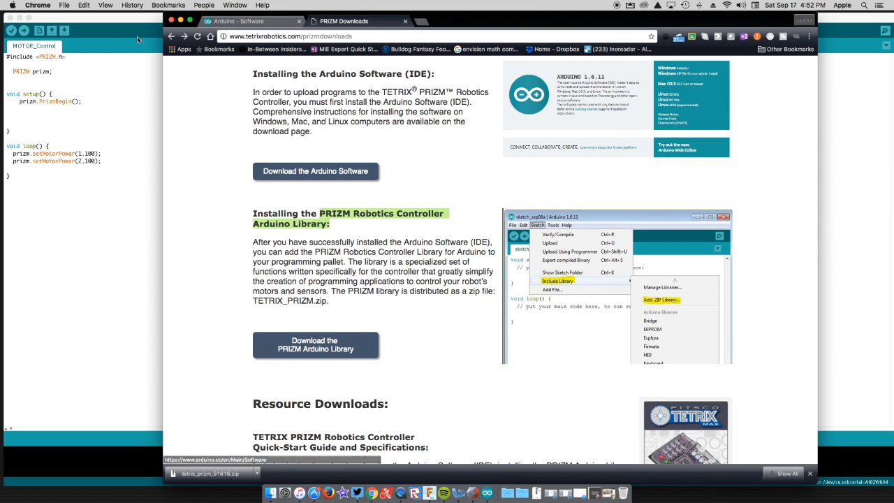
mouse_move(295, 147)
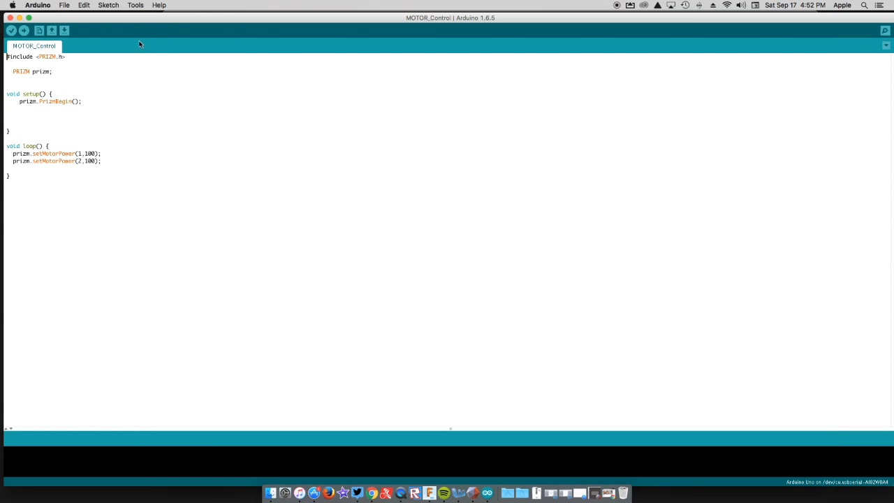
mouse_move(175, 91)
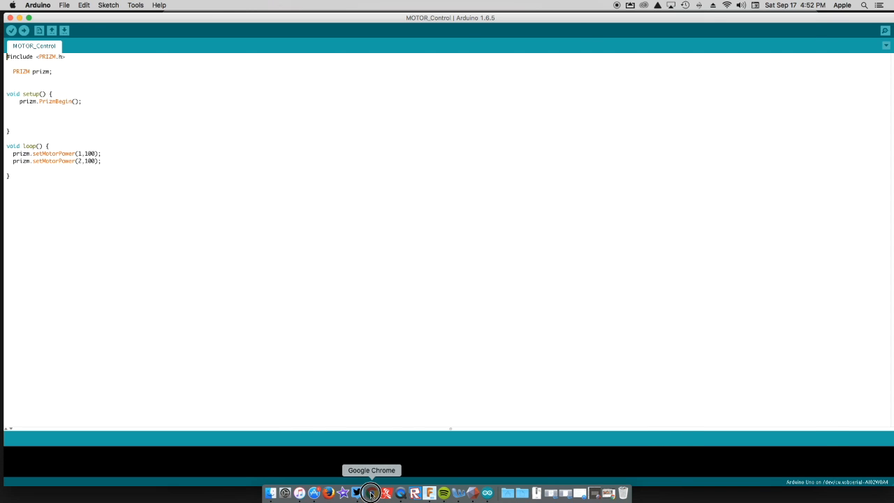
click(371, 493)
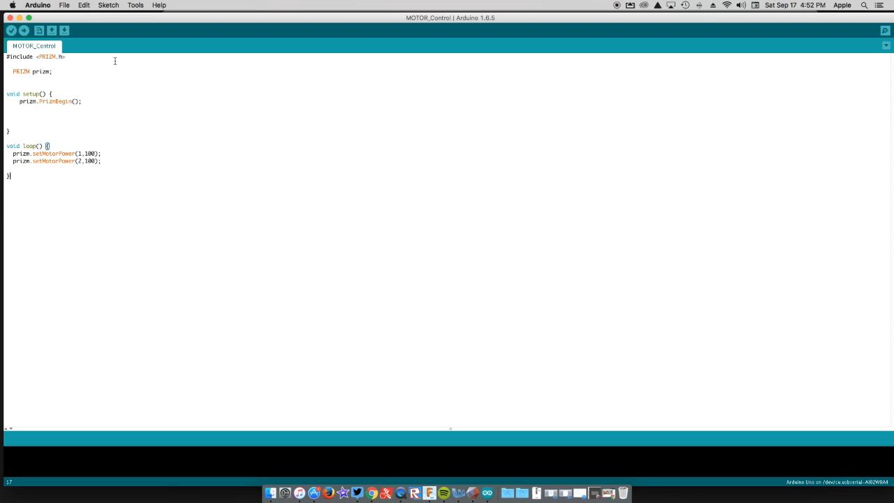
- From Sketch > Include Library > Add .ZIP Library, browse the Downloads folder for the library ZIP
click(109, 5)
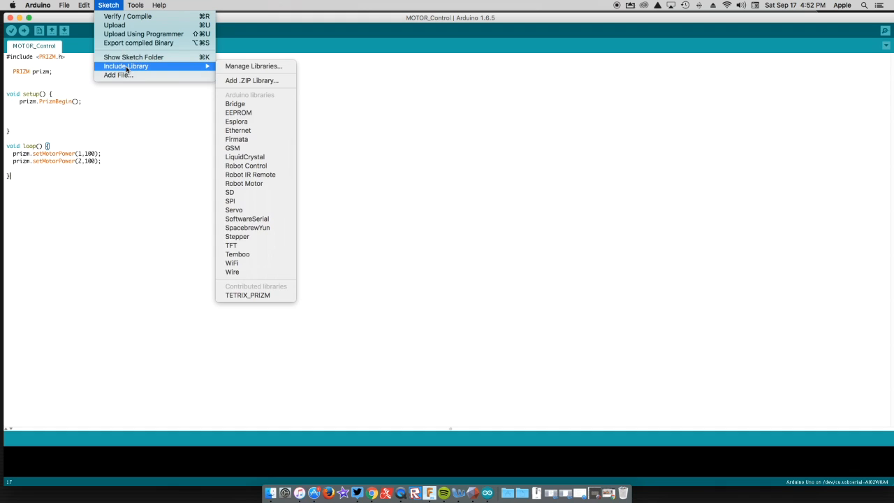
mouse_move(251, 80)
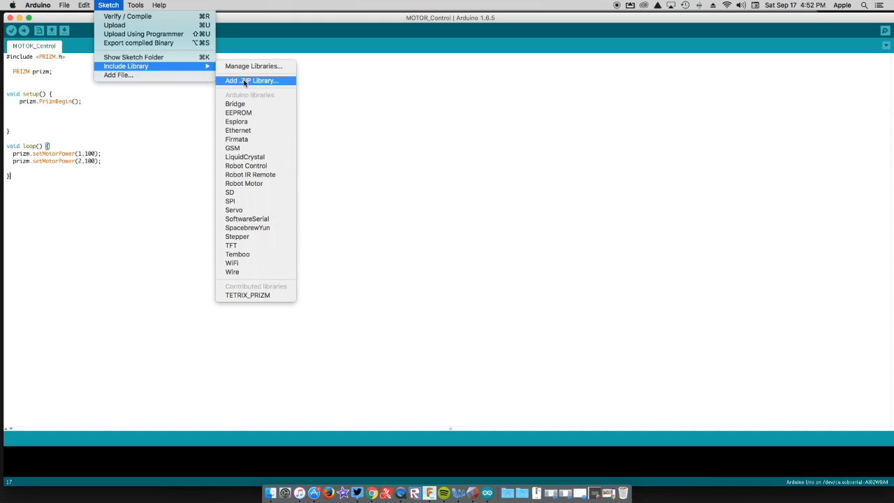
click(252, 79)
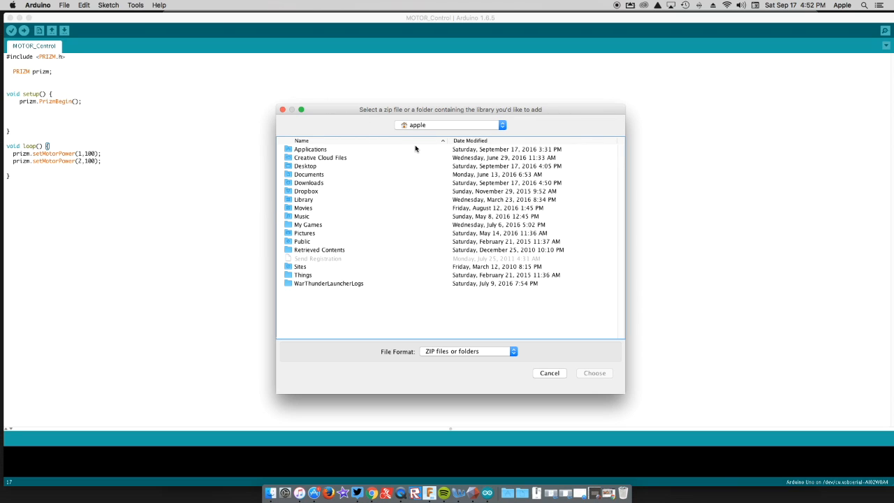
click(450, 125)
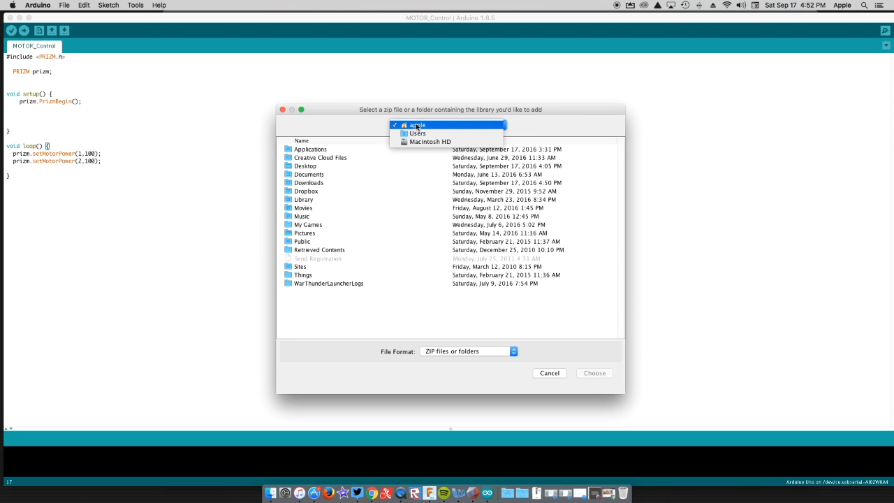
click(309, 182)
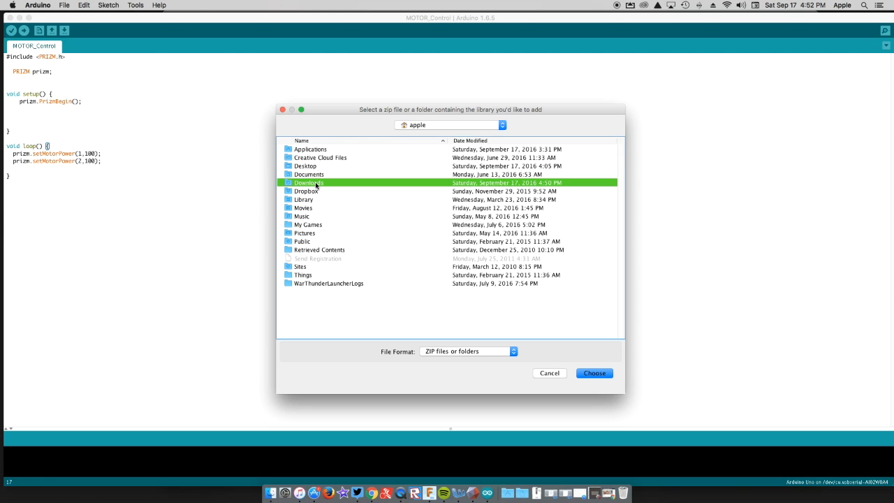
double_click(308, 182)
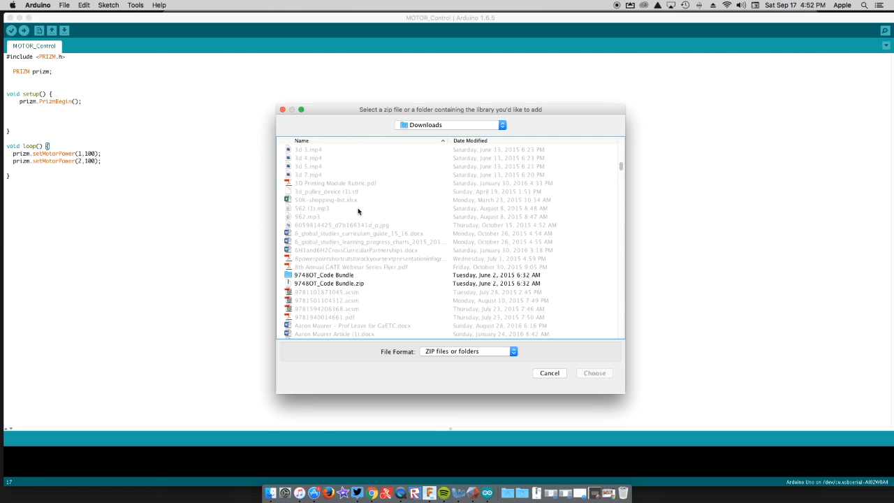
scroll(down, 3)
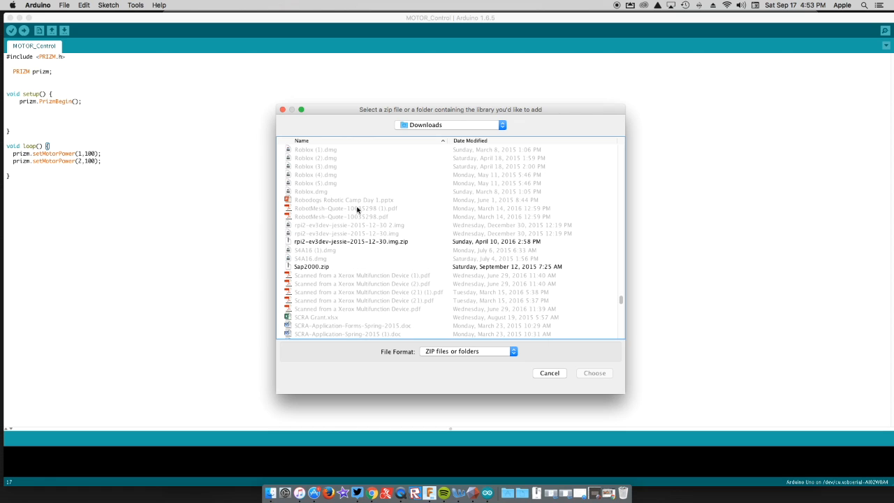
scroll(down, 3)
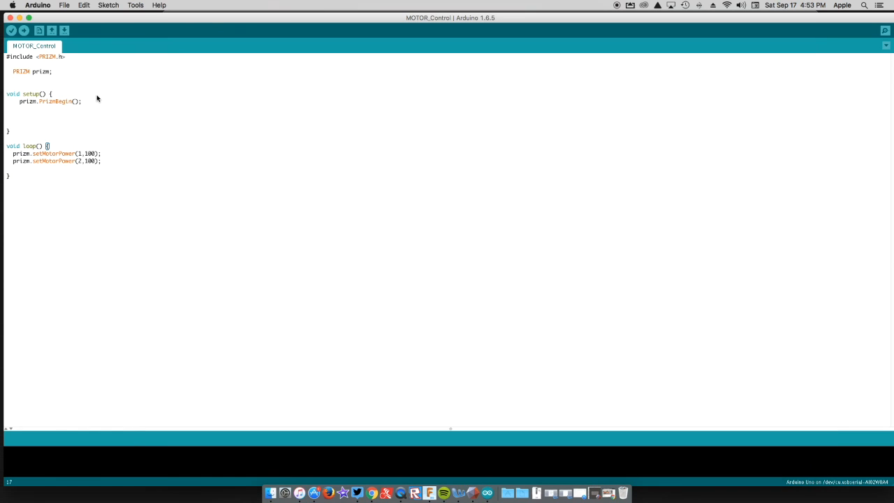
- Add tetrix_prizm_91616.zip from Downloads as a ZIP library; TETRIX_PRIZM already exists
click(108, 5)
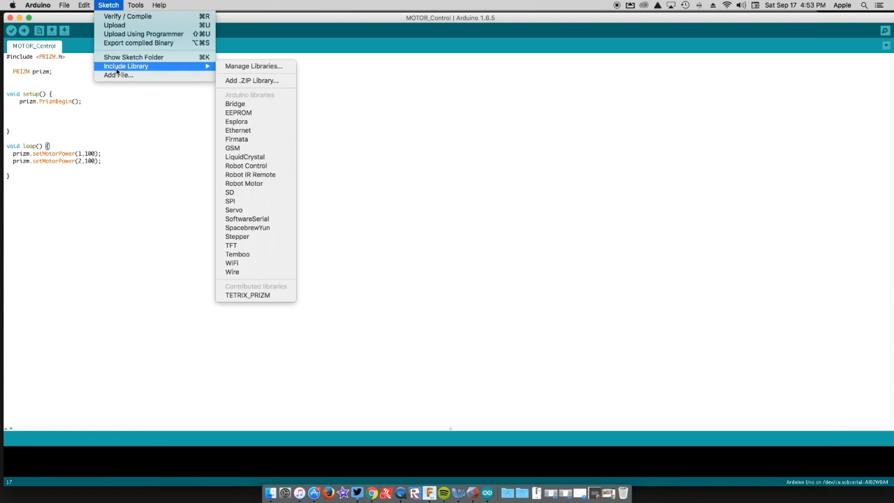
click(251, 81)
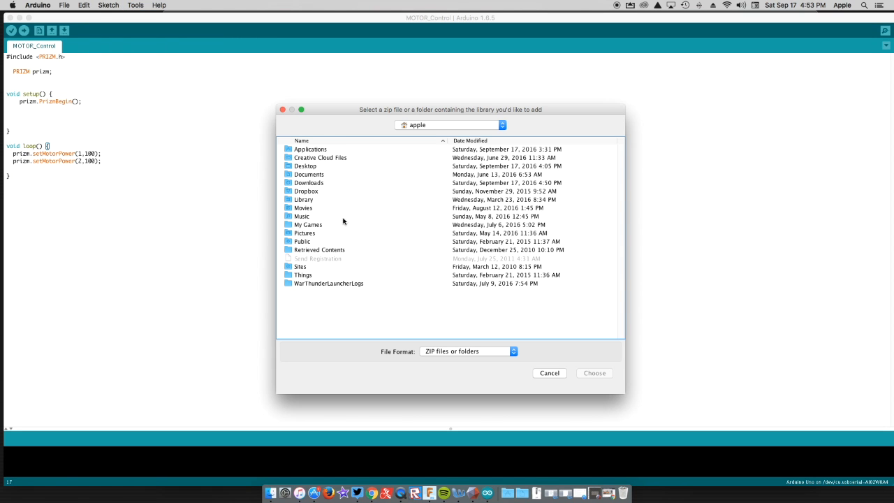
double_click(308, 182)
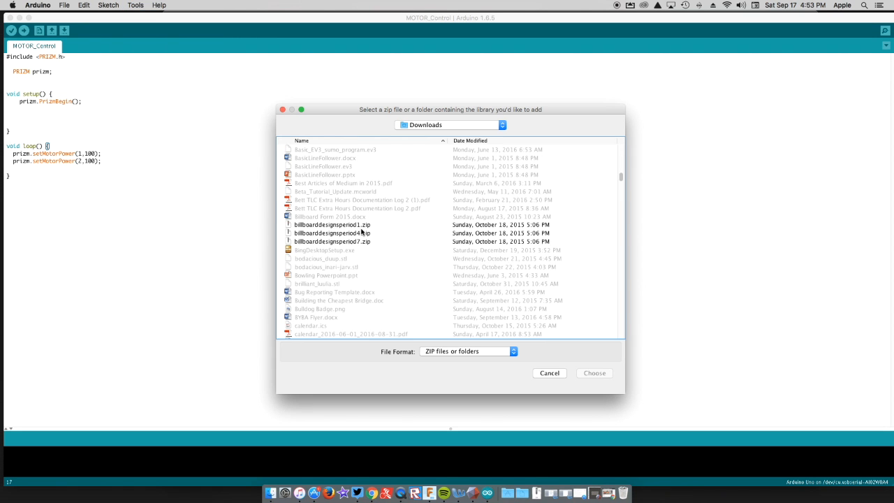
scroll(down, 3)
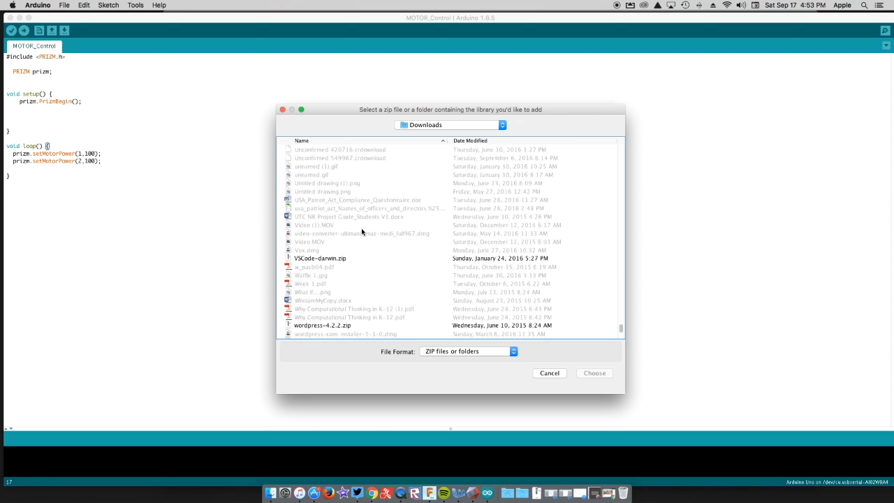
click(319, 232)
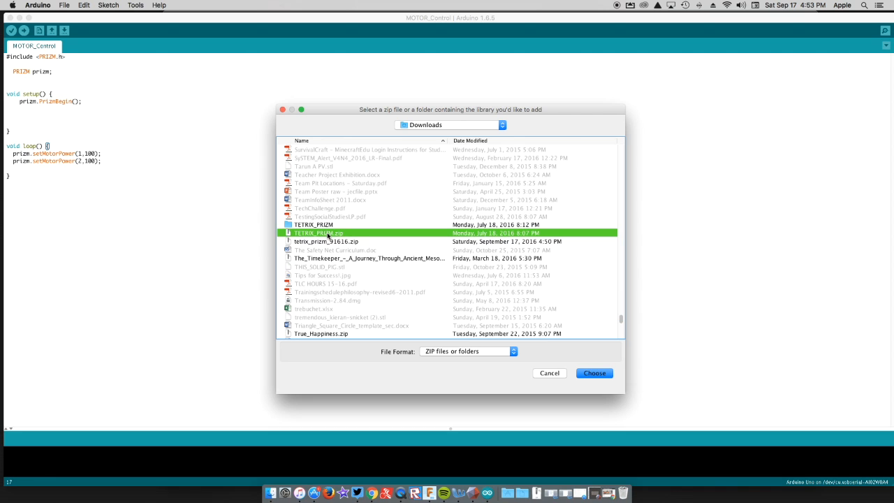
click(326, 241)
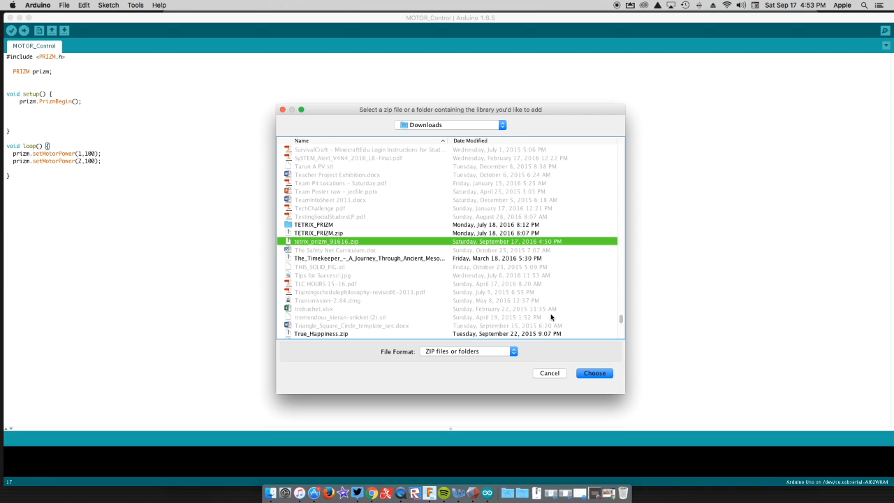
click(594, 372)
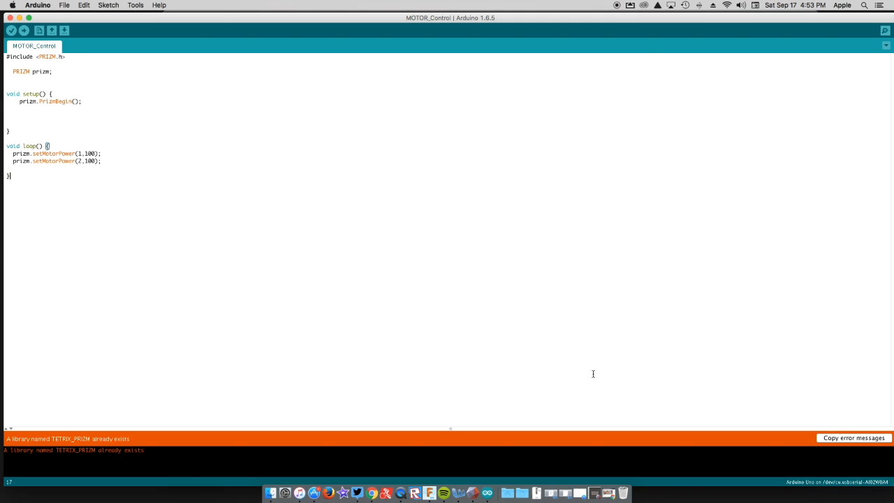
mouse_move(467, 297)
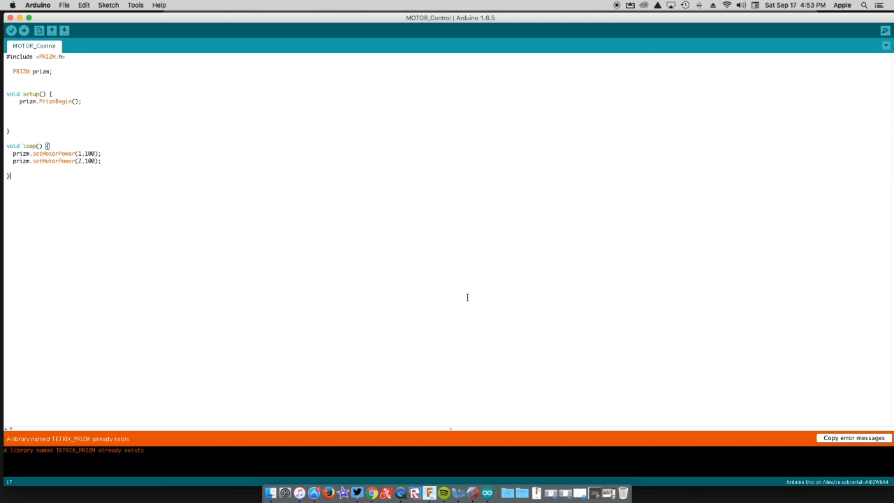
mouse_move(134, 446)
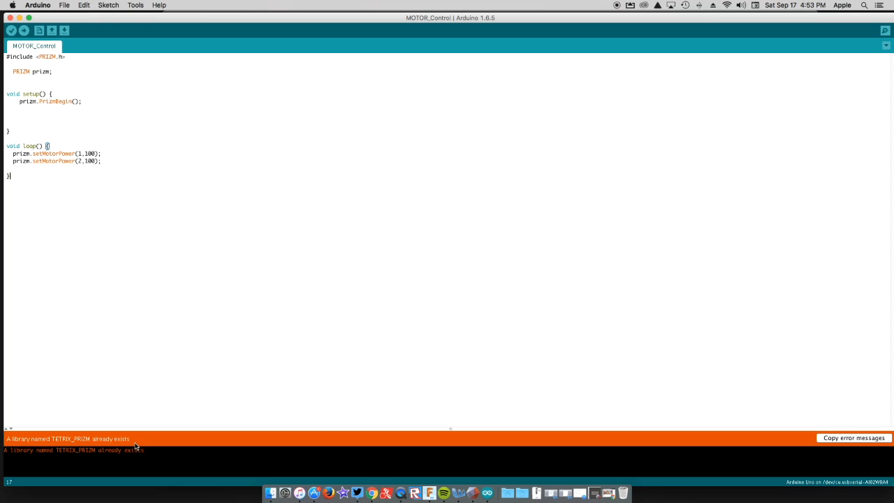
click(63, 5)
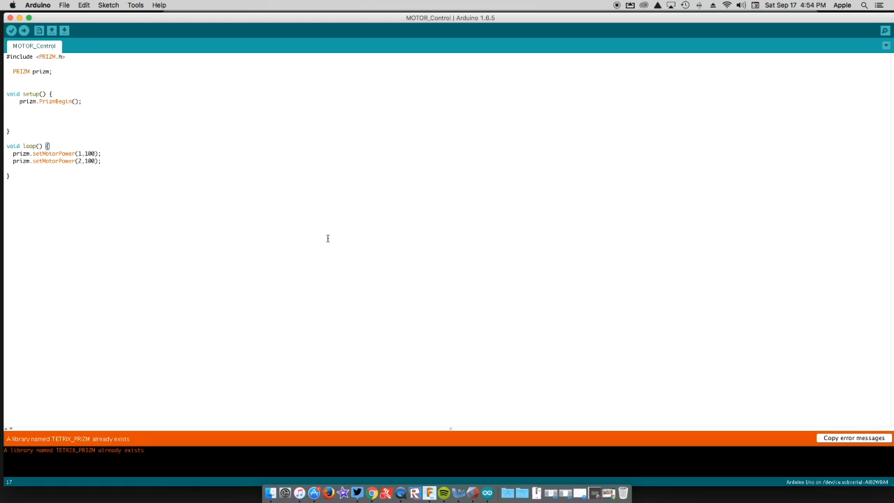
mouse_move(287, 168)
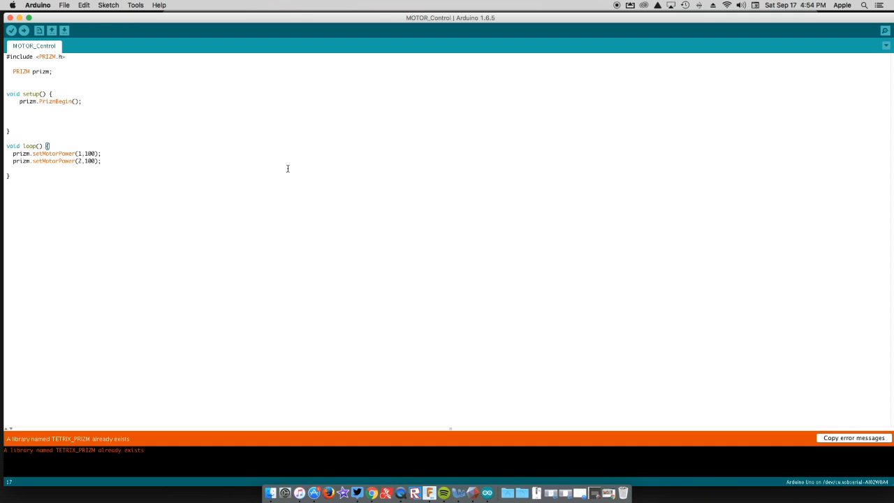
mouse_move(205, 39)
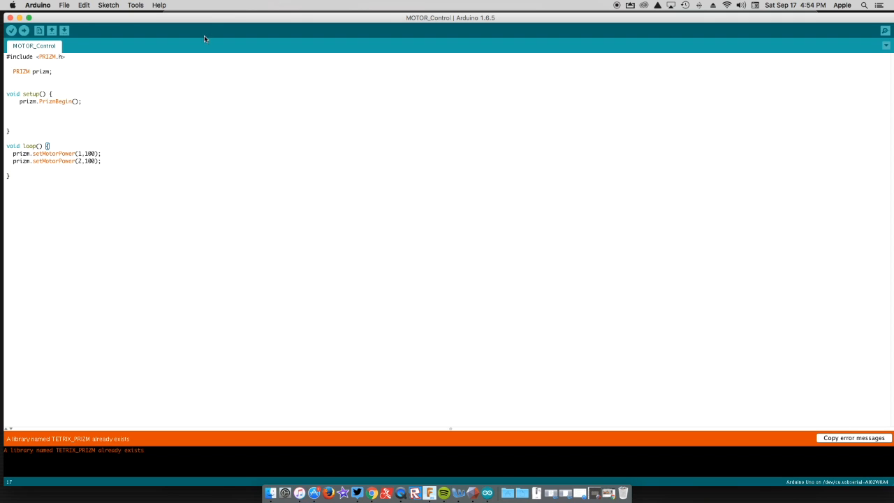
click(136, 5)
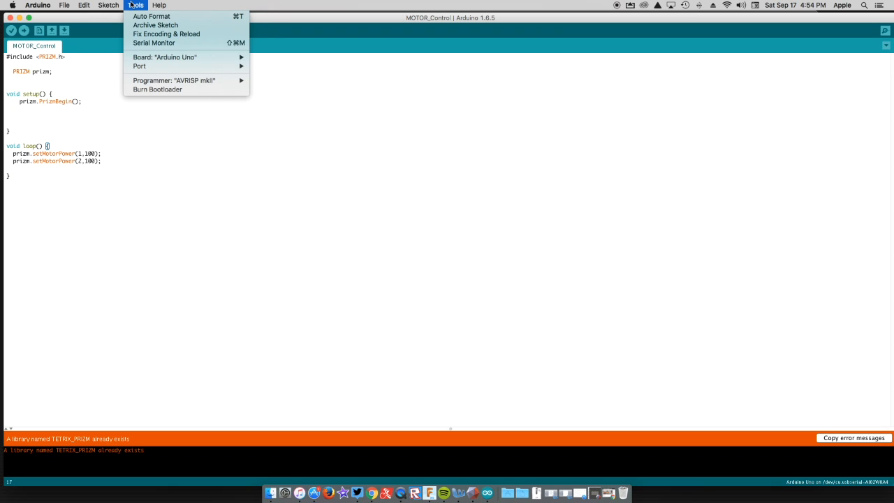
click(164, 57)
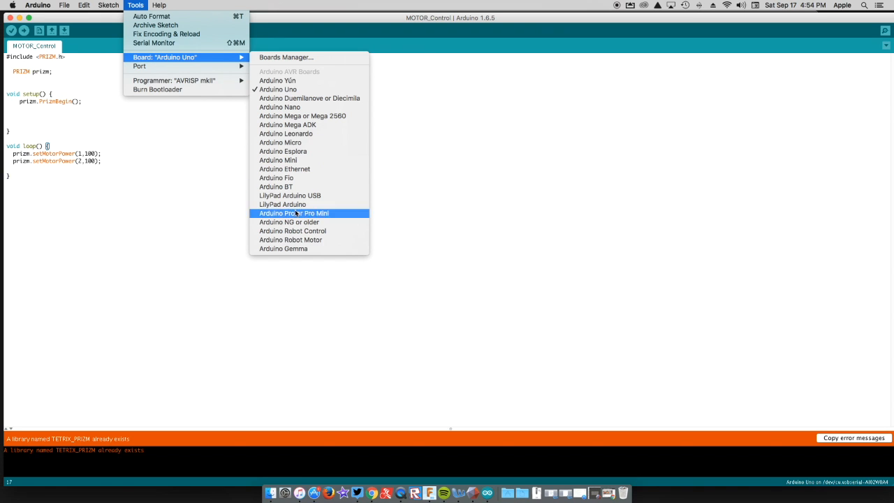
mouse_move(139, 65)
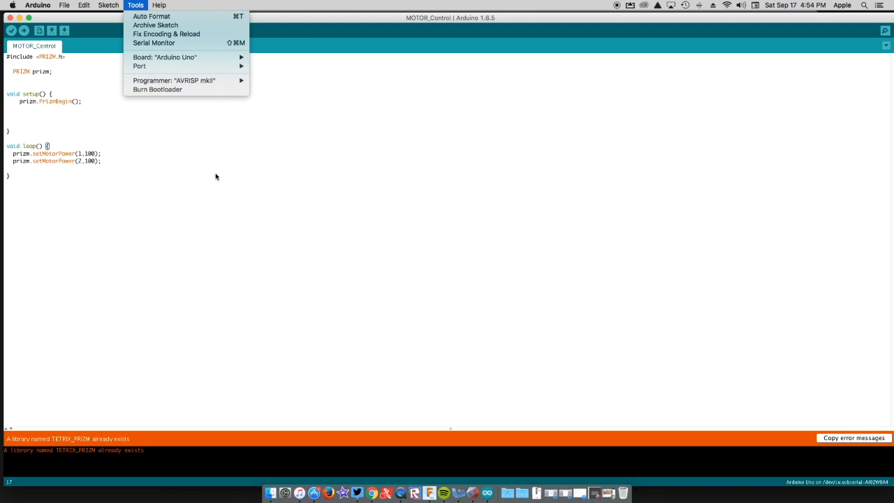
click(210, 172)
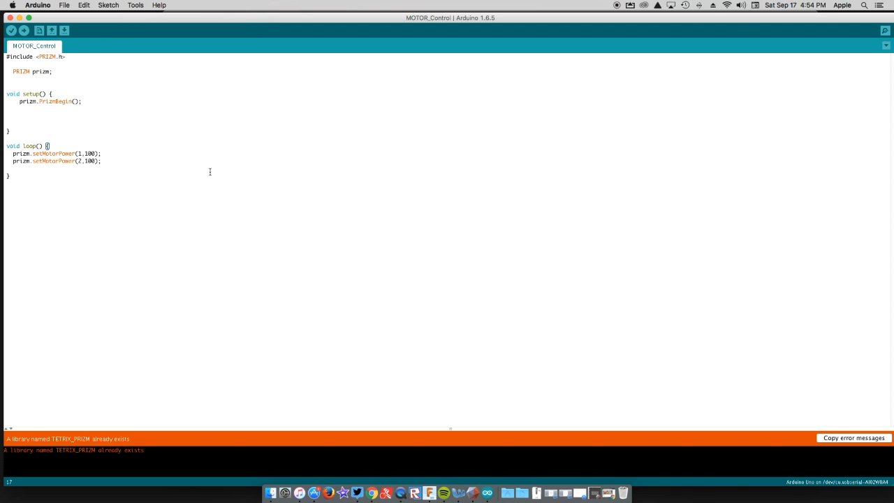